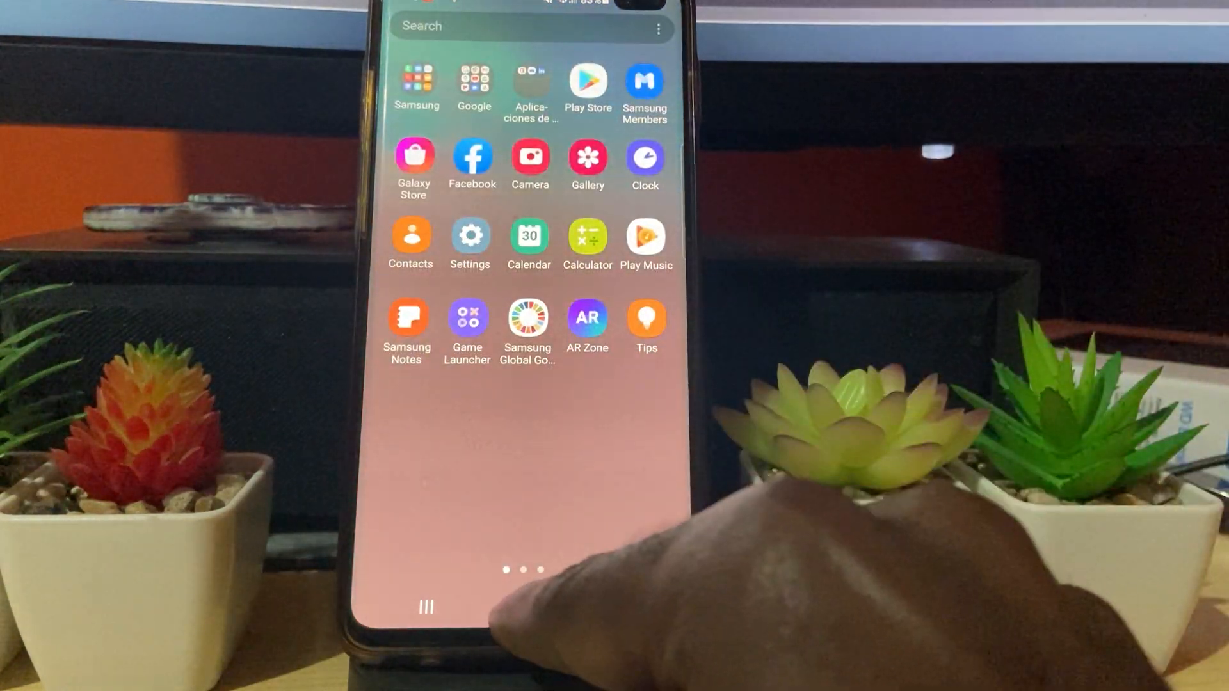
# - Return from the app list to the main home screen
pyautogui.click(521, 605)
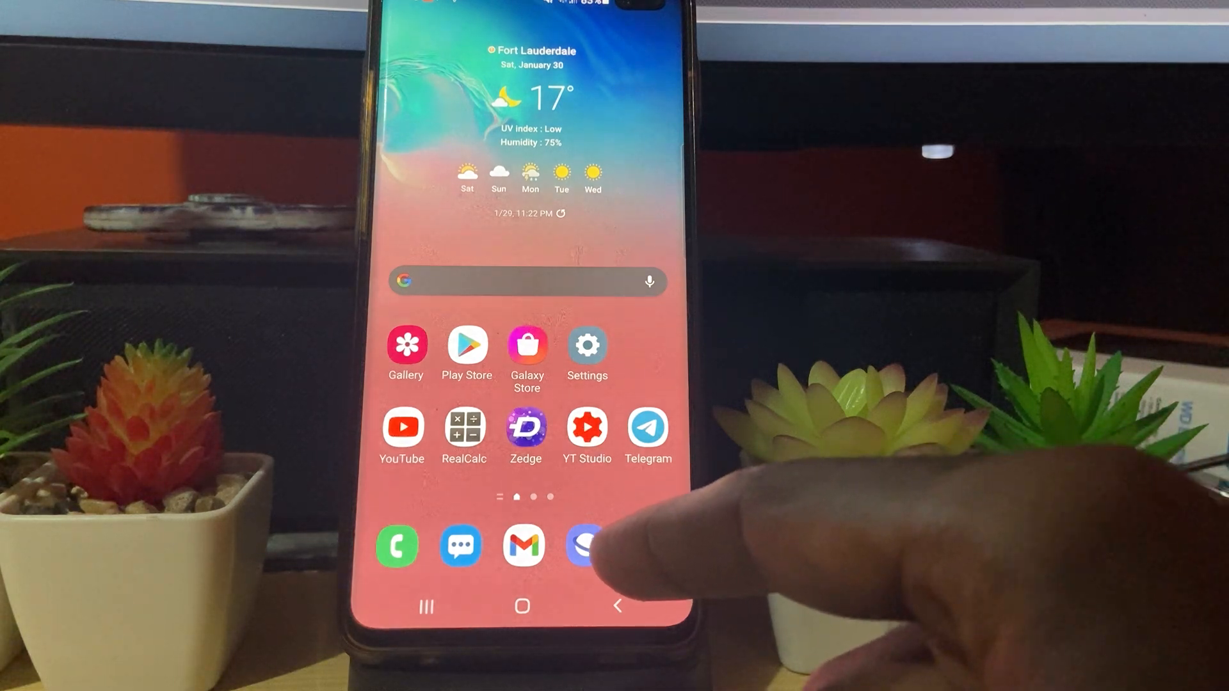
pyautogui.moveTo(584, 547)
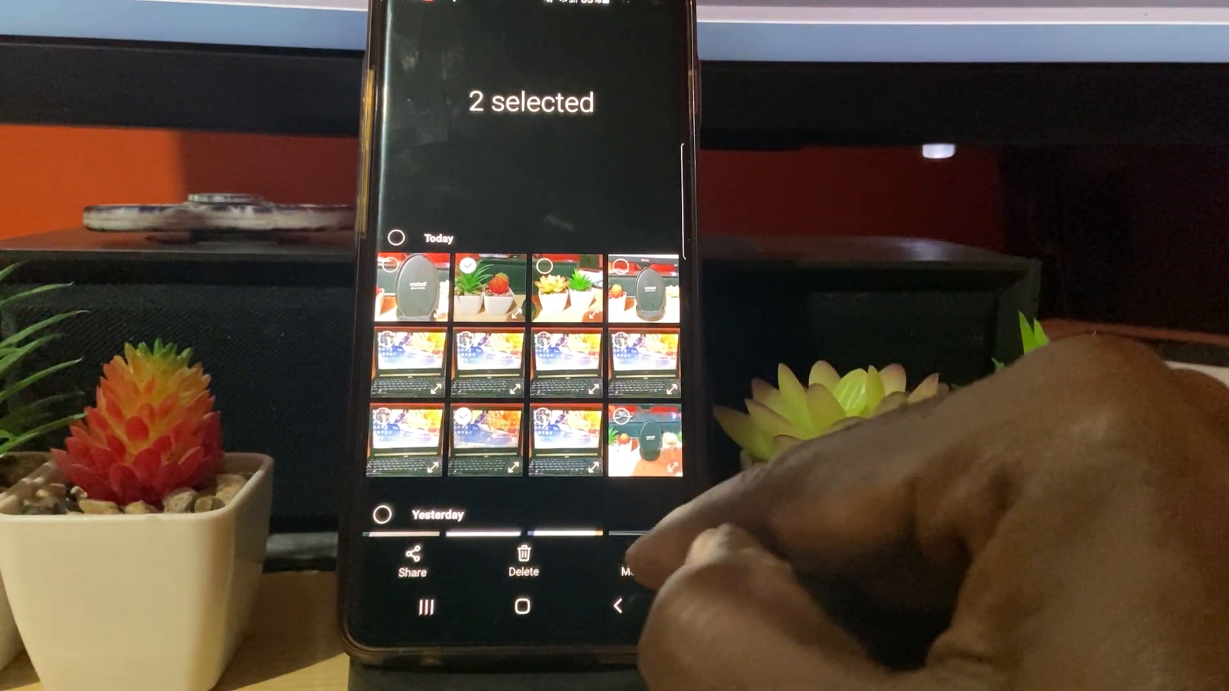
# - Choose Create from the More menu for the two selected photos
pyautogui.click(631, 561)
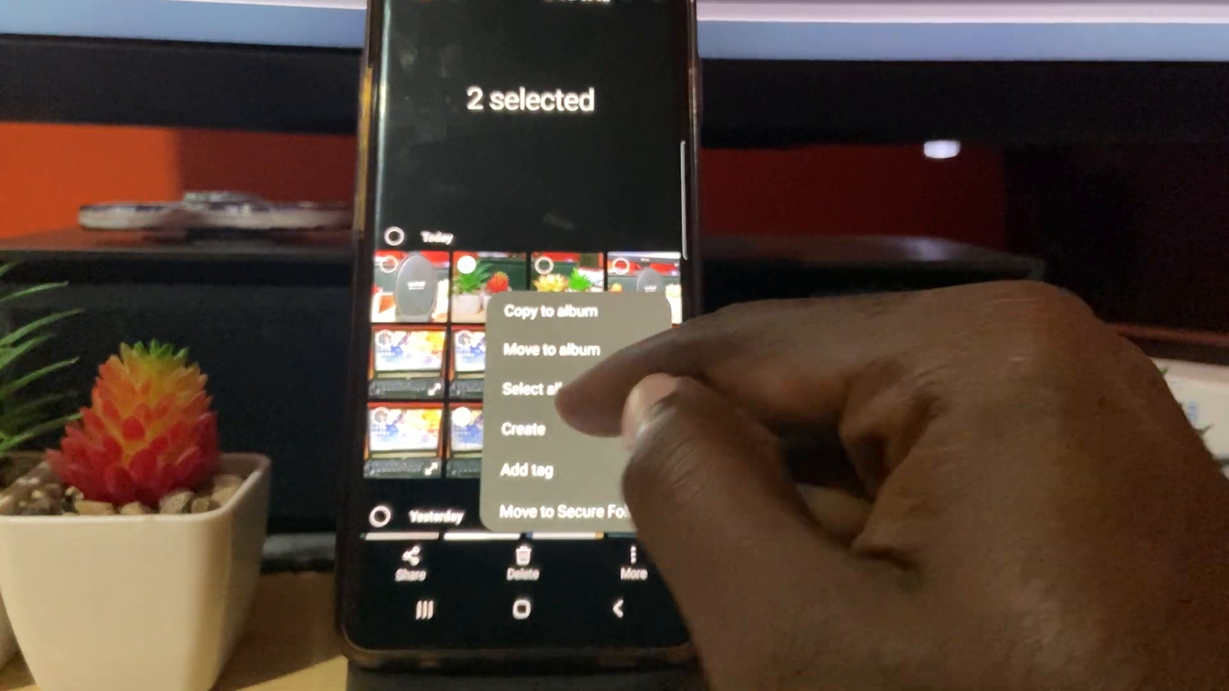
pyautogui.click(521, 429)
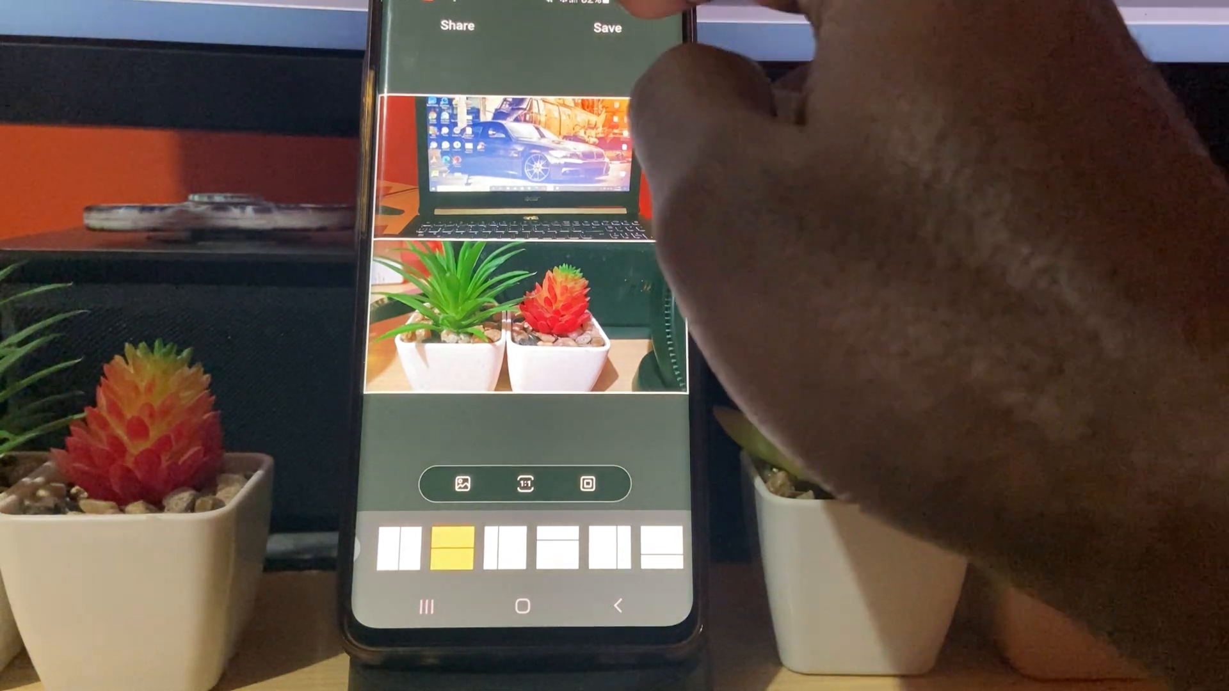
# - Save the stacked top-and-bottom collage to the DCIM/Collage folder
pyautogui.click(606, 26)
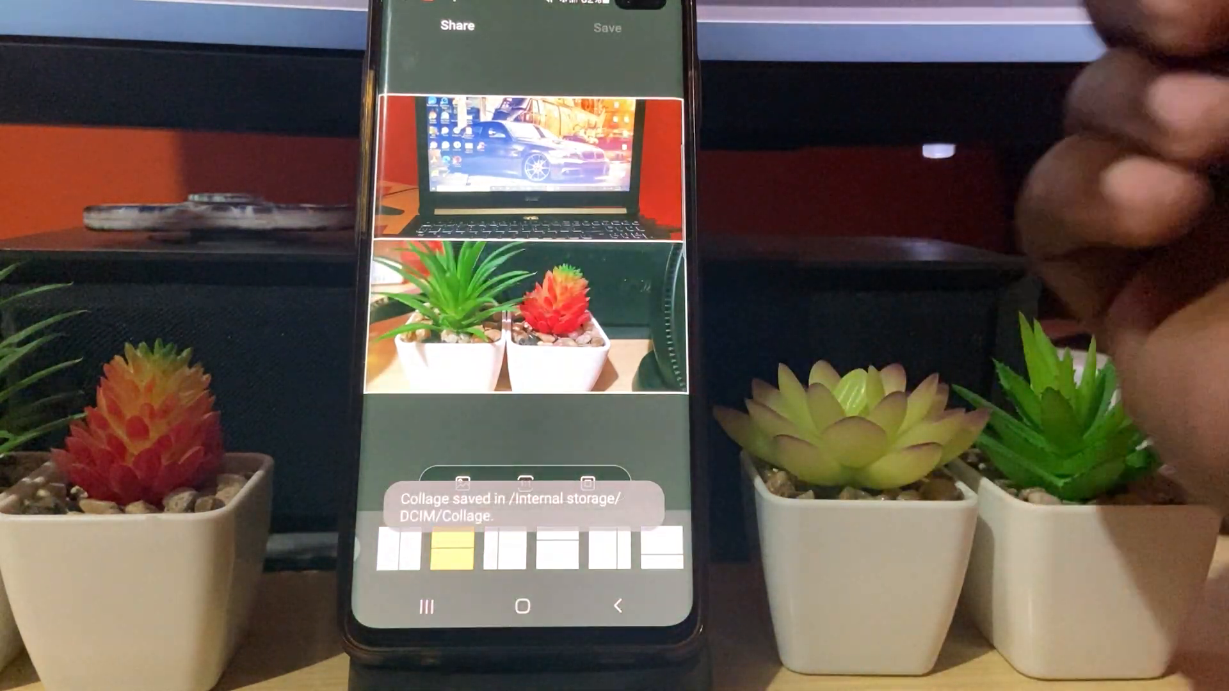